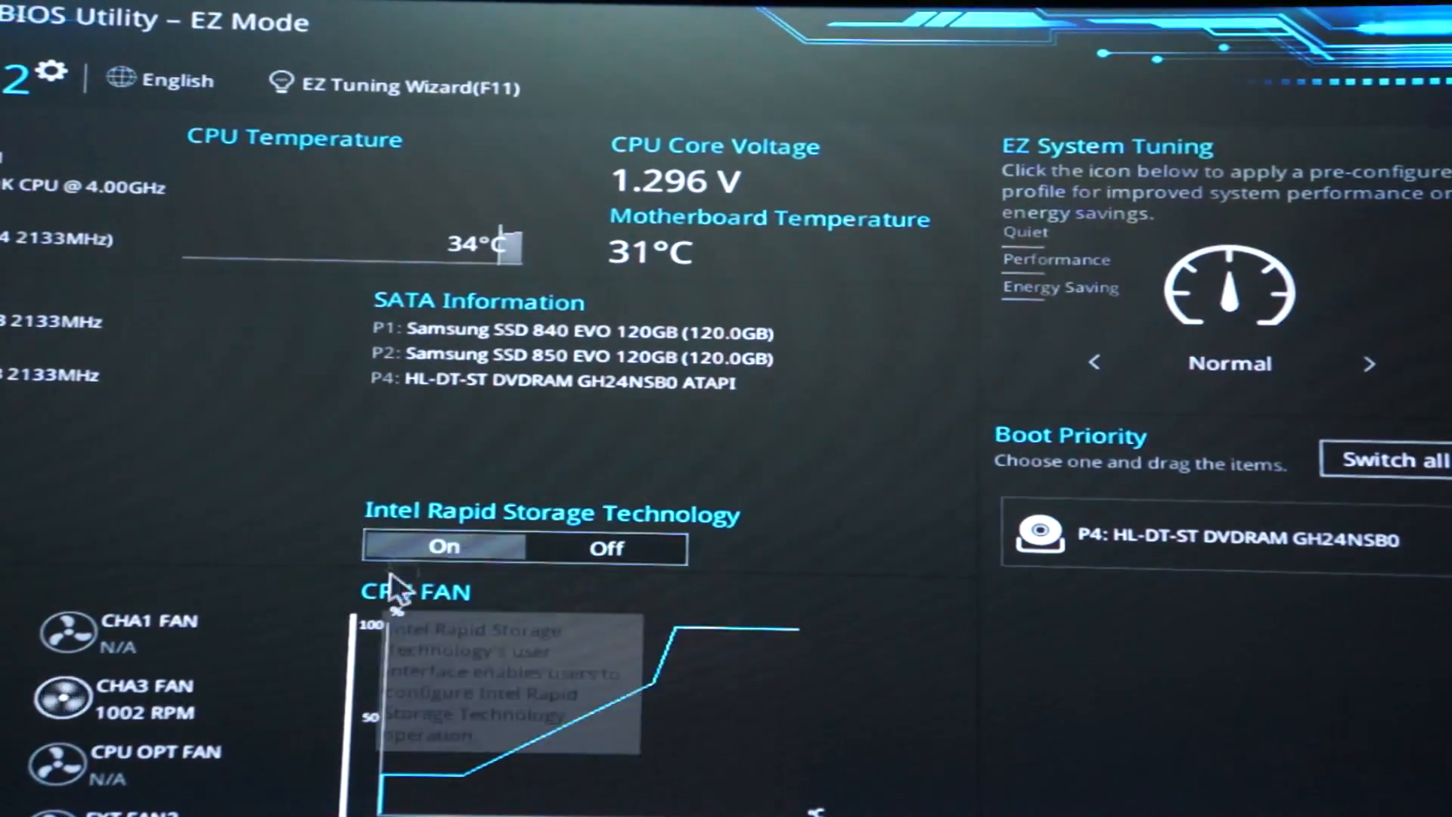
pyautogui.moveTo(452, 96)
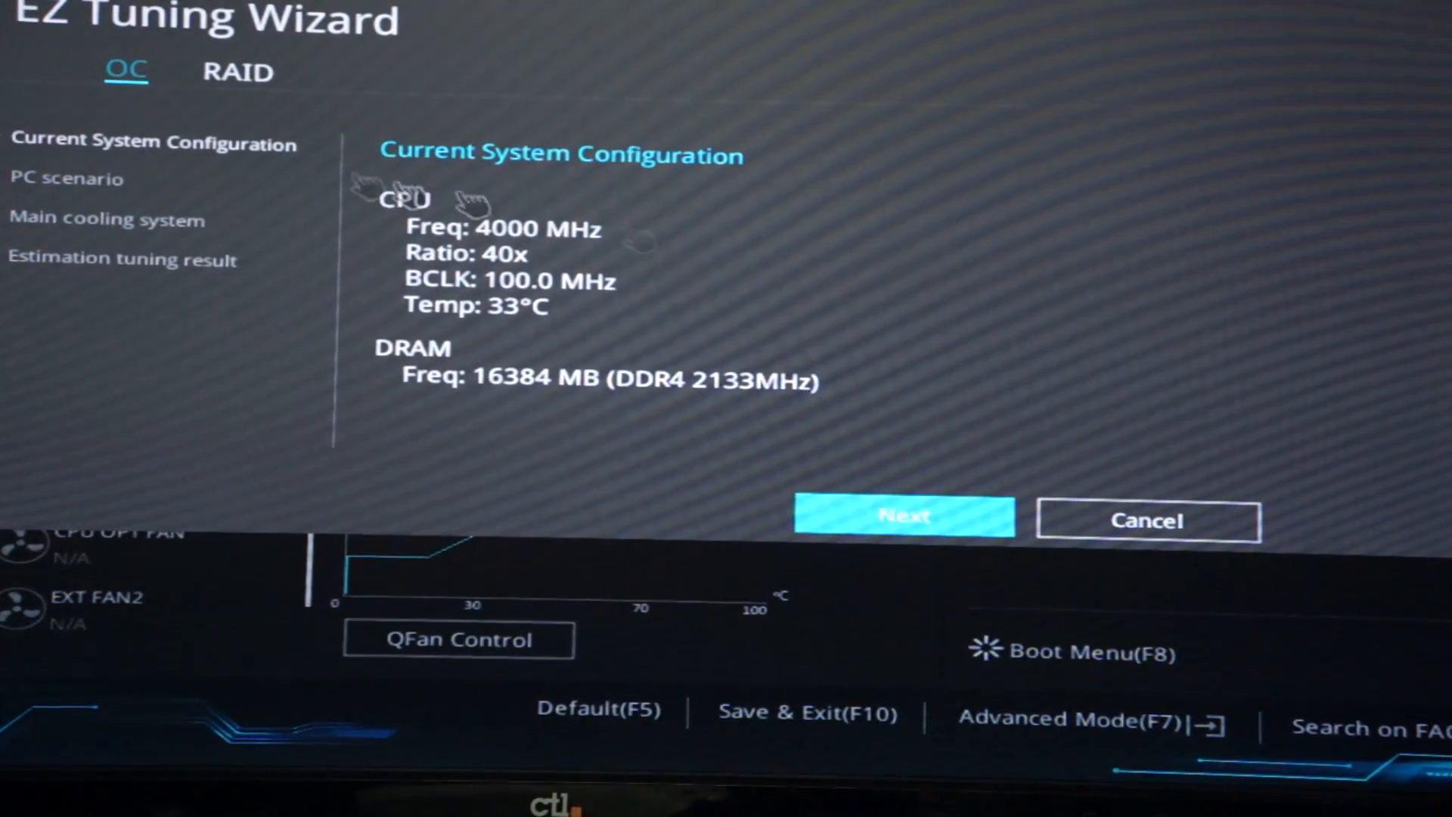
# Switch the EZ Tuning Wizard to RAID setup with SATA ports selected.
pyautogui.click(229, 72)
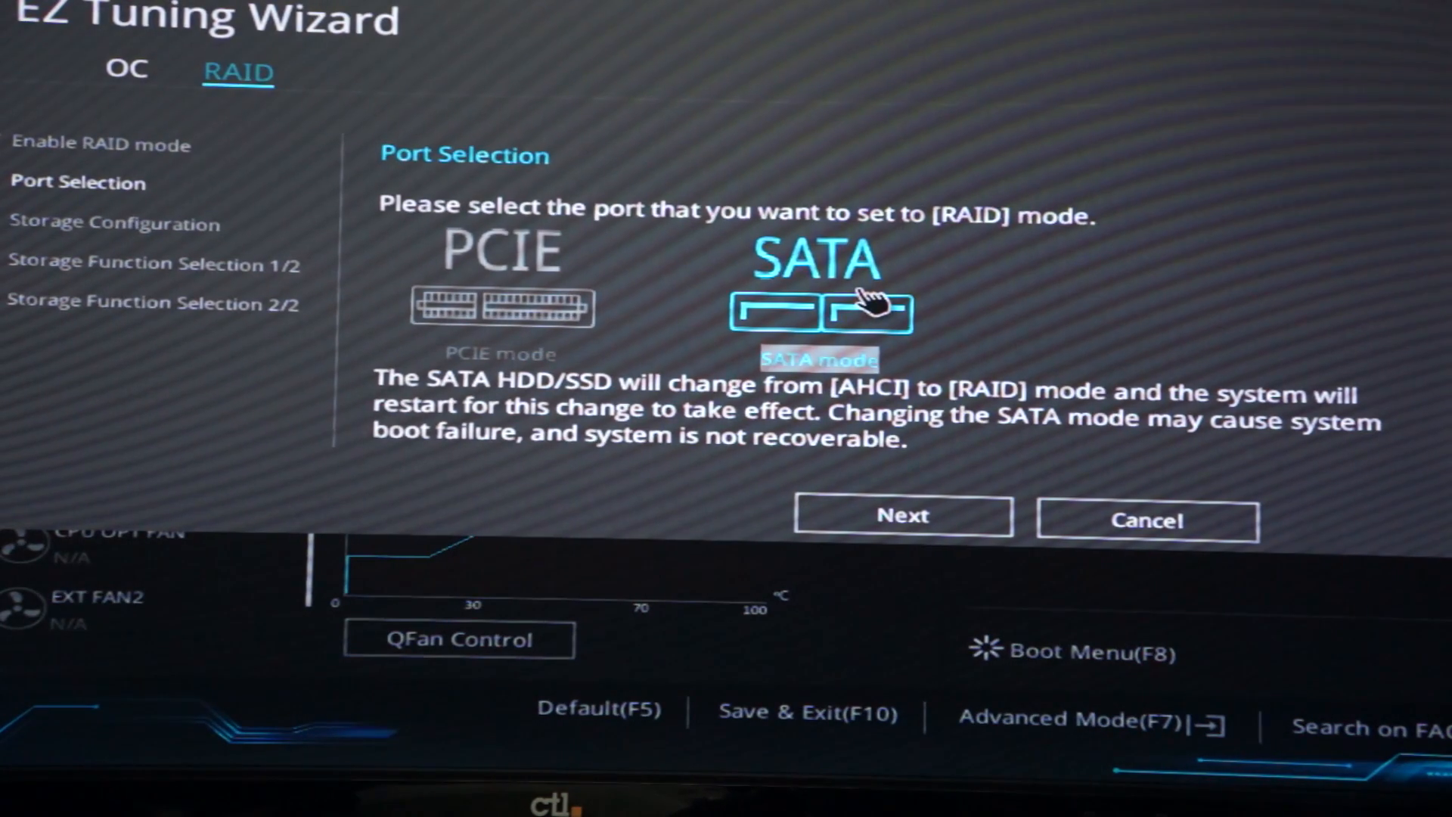
pyautogui.moveTo(913, 277)
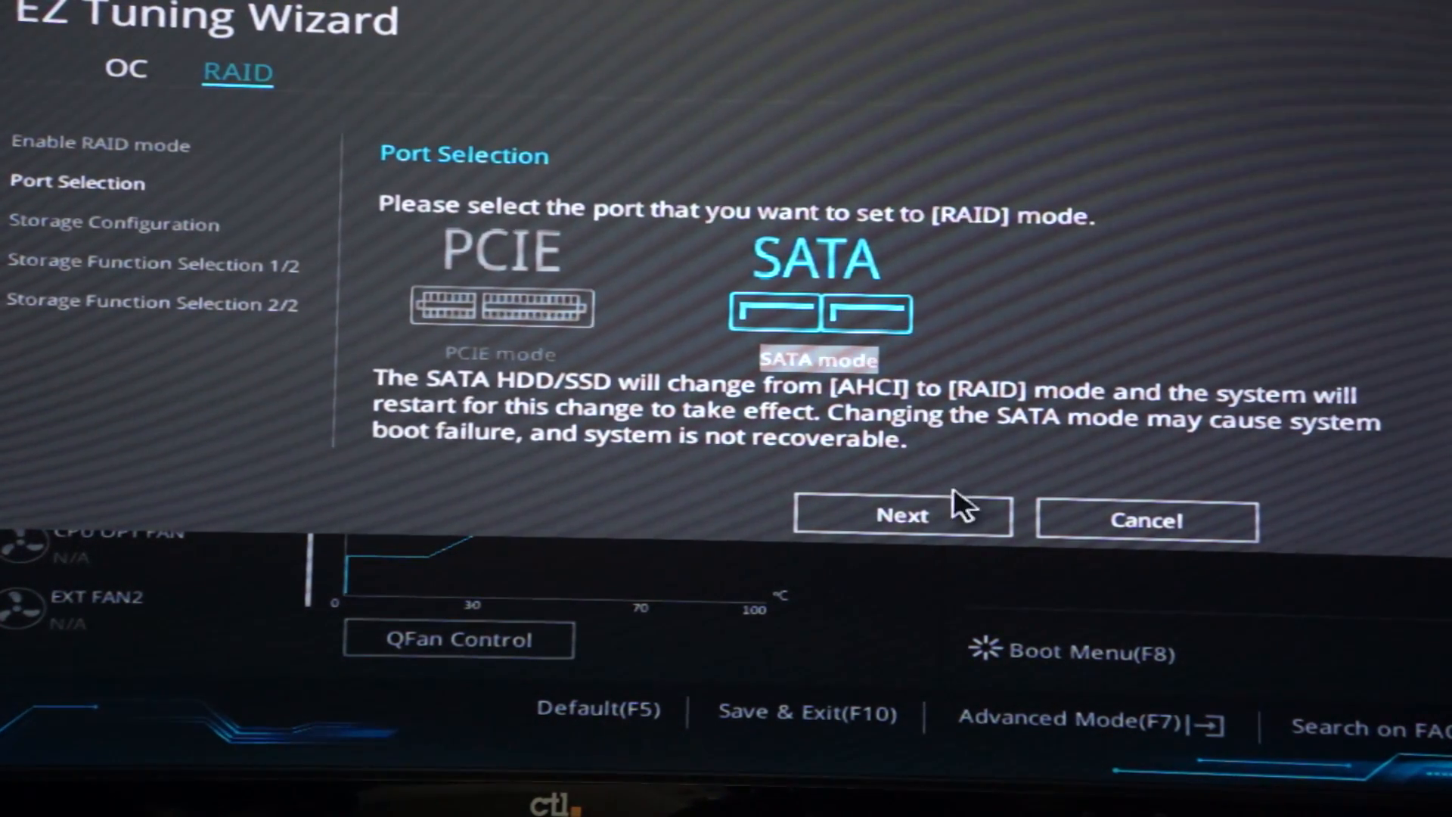
pyautogui.moveTo(1005, 476)
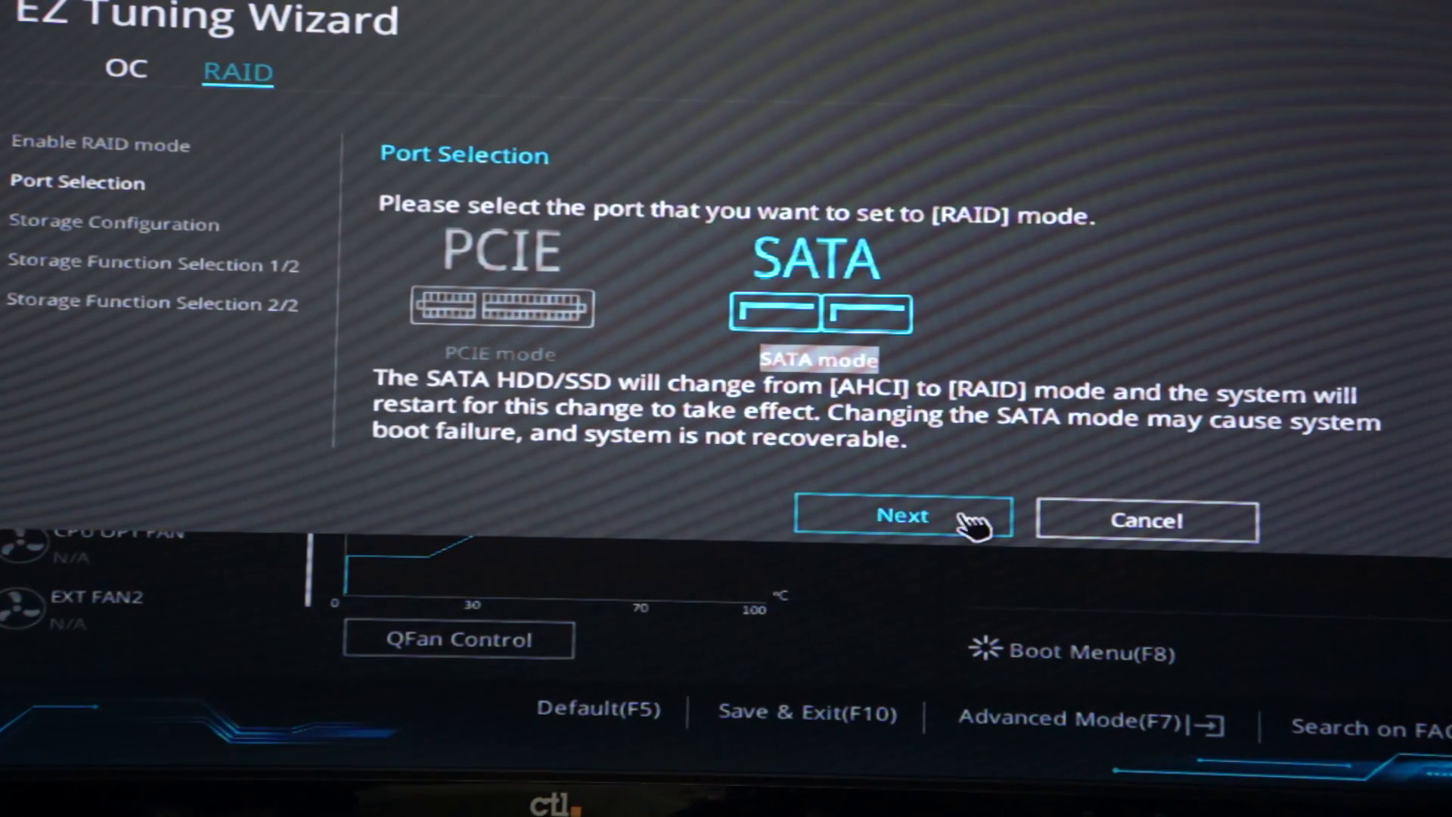
# Advance past the SATA port and drive list pages, then choose Super Speed storage.
pyautogui.click(902, 516)
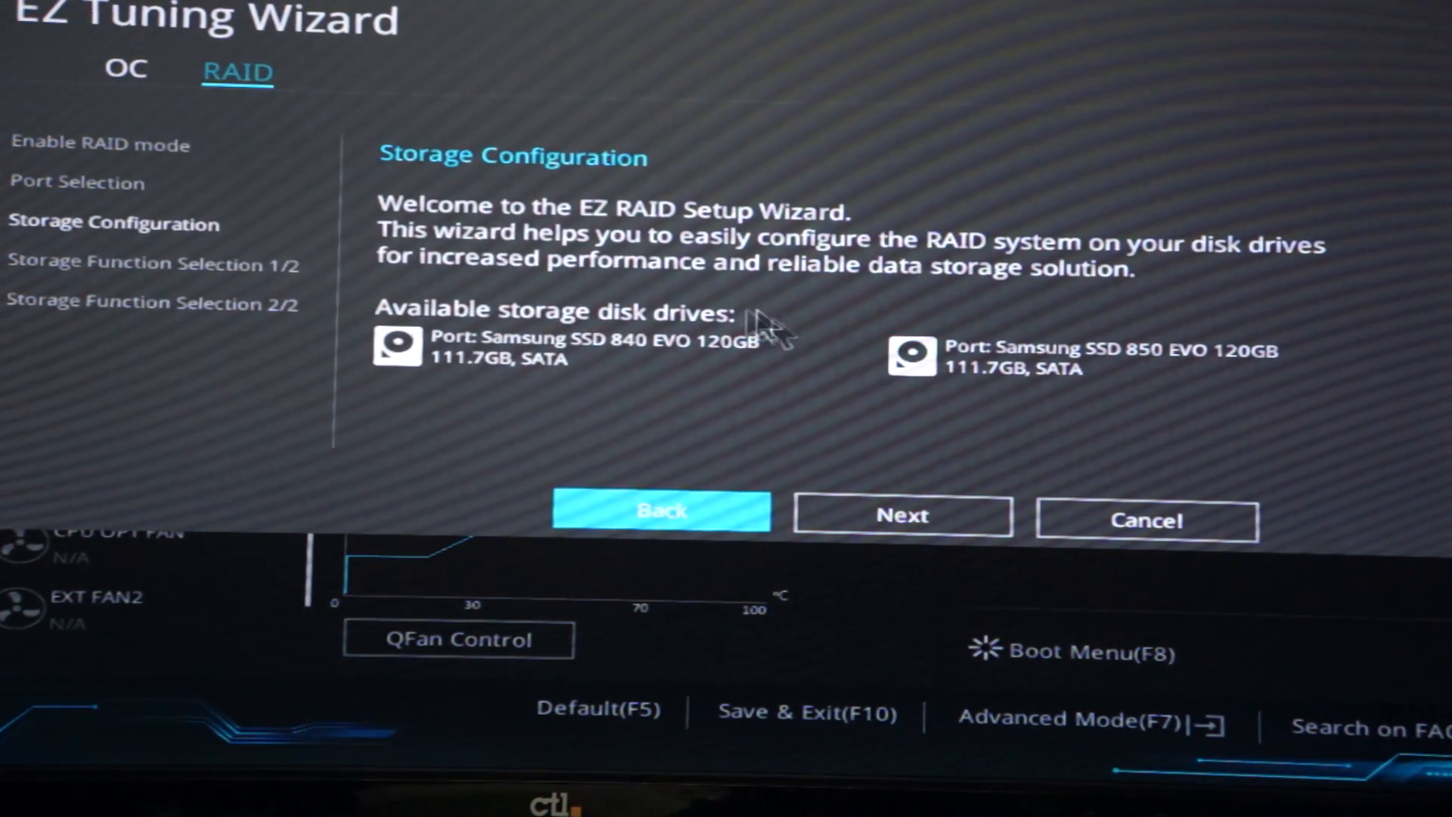
pyautogui.click(902, 516)
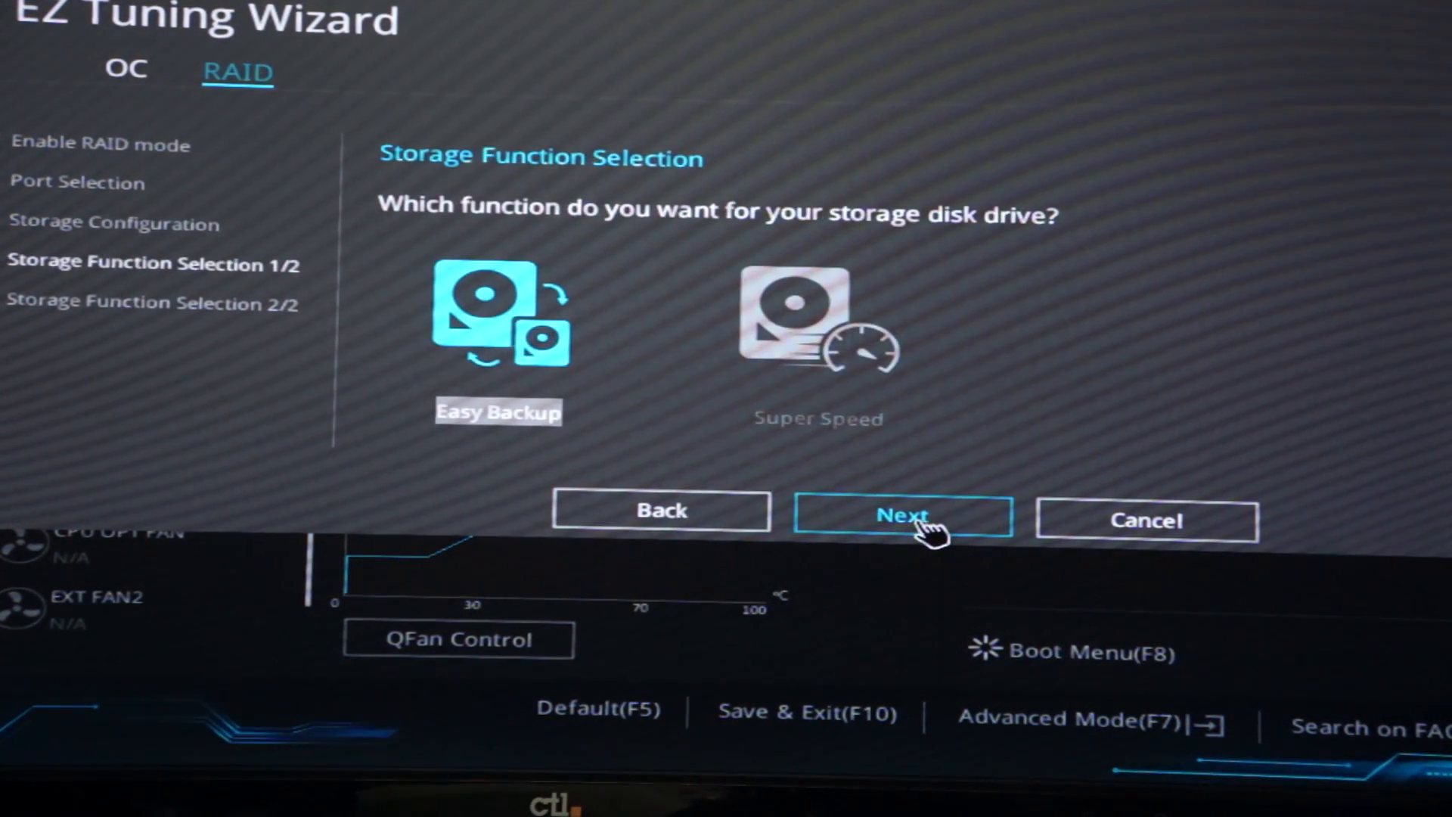
pyautogui.click(902, 516)
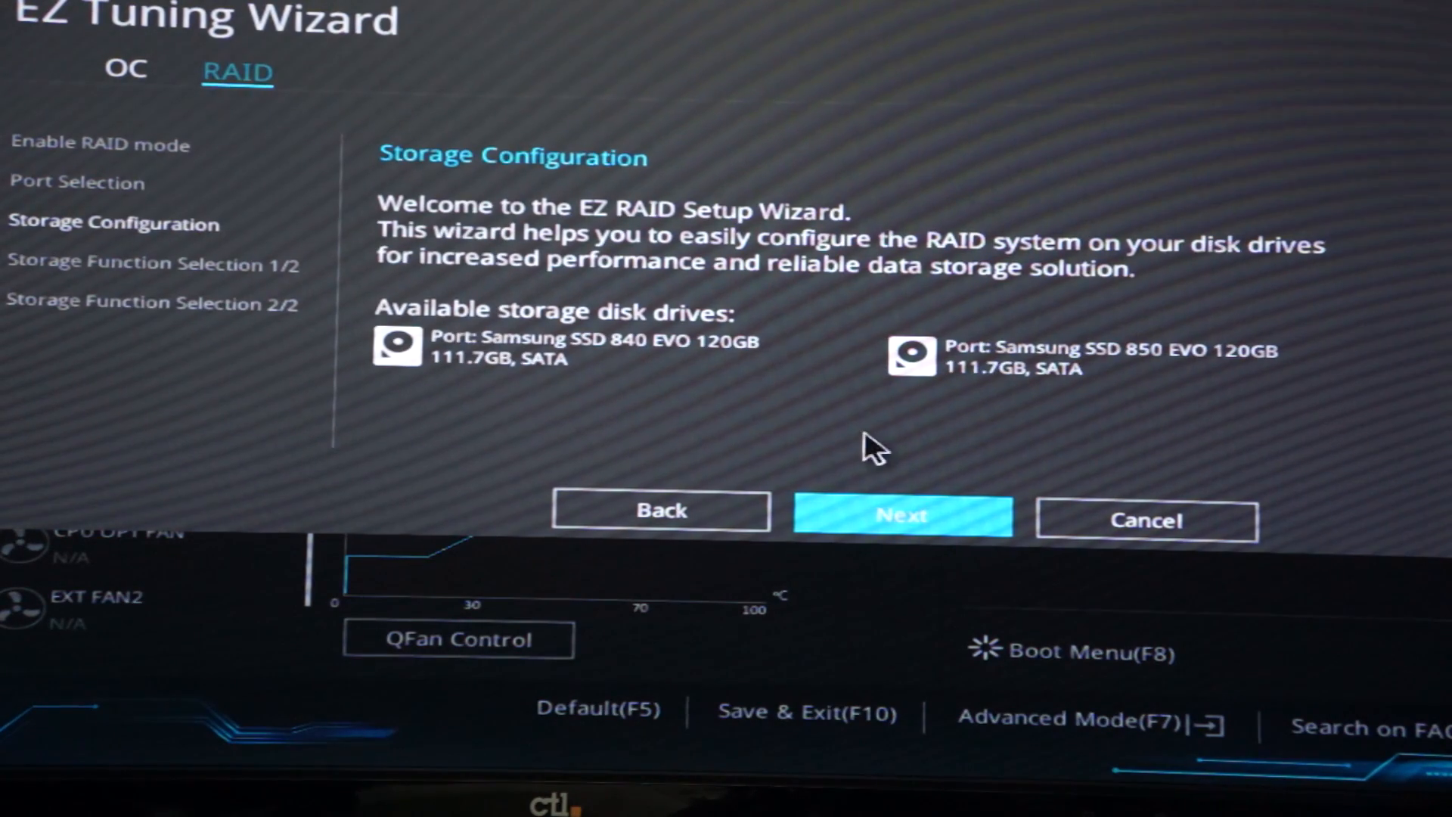
pyautogui.click(900, 516)
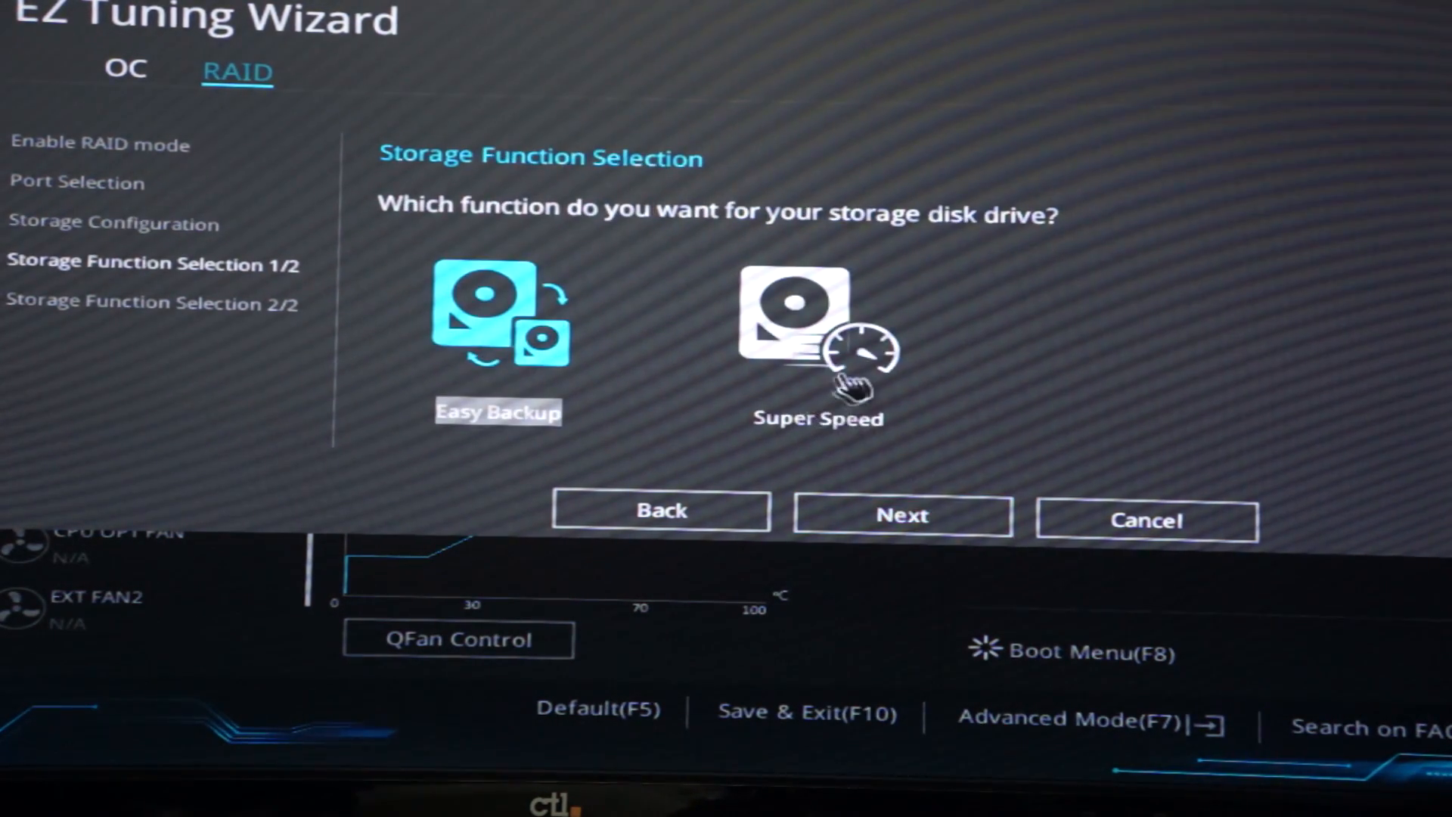
pyautogui.click(803, 329)
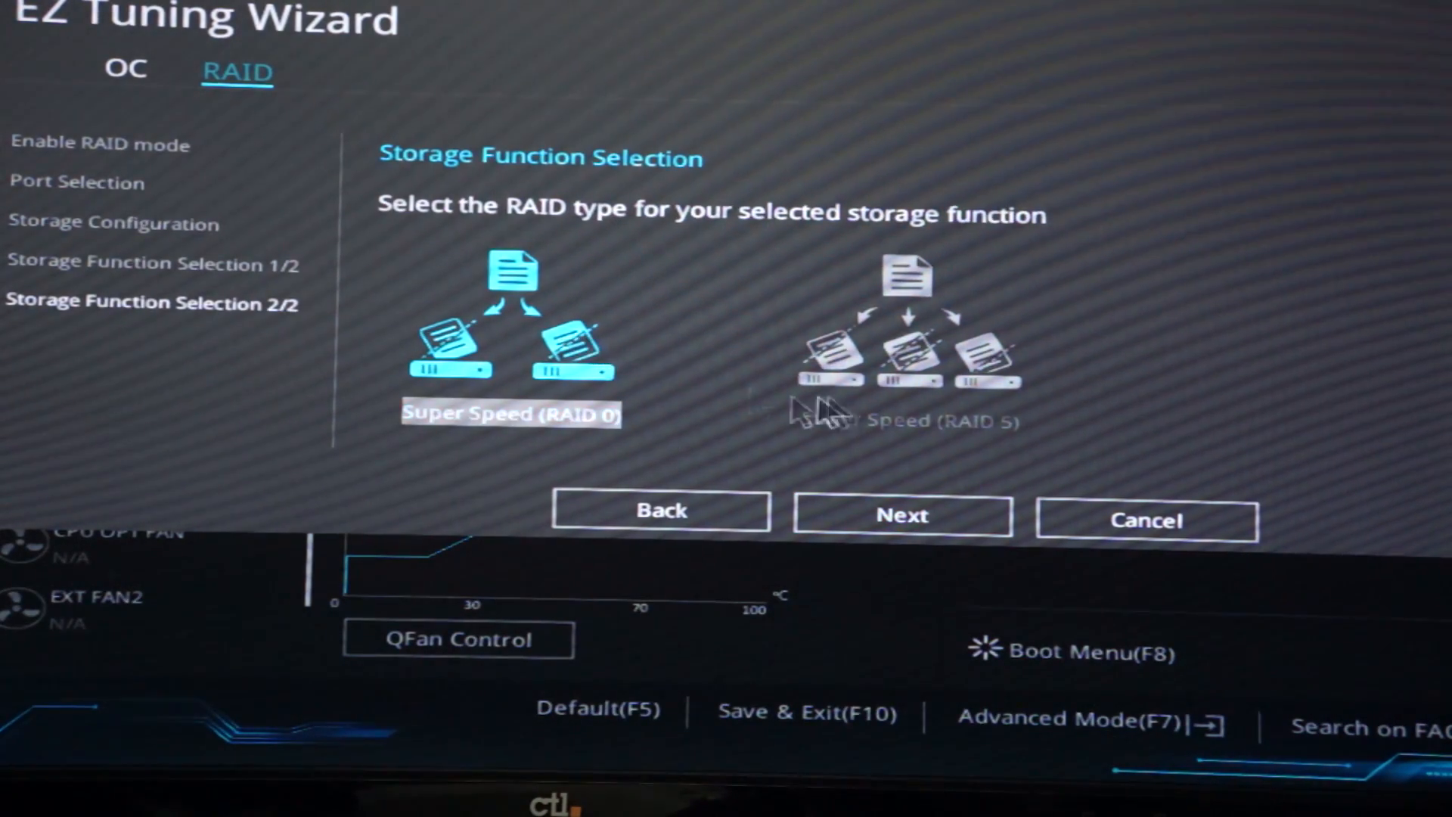
# Confirm RAID 0, accept wiping both SSDs, and accept the system reset.
pyautogui.click(902, 515)
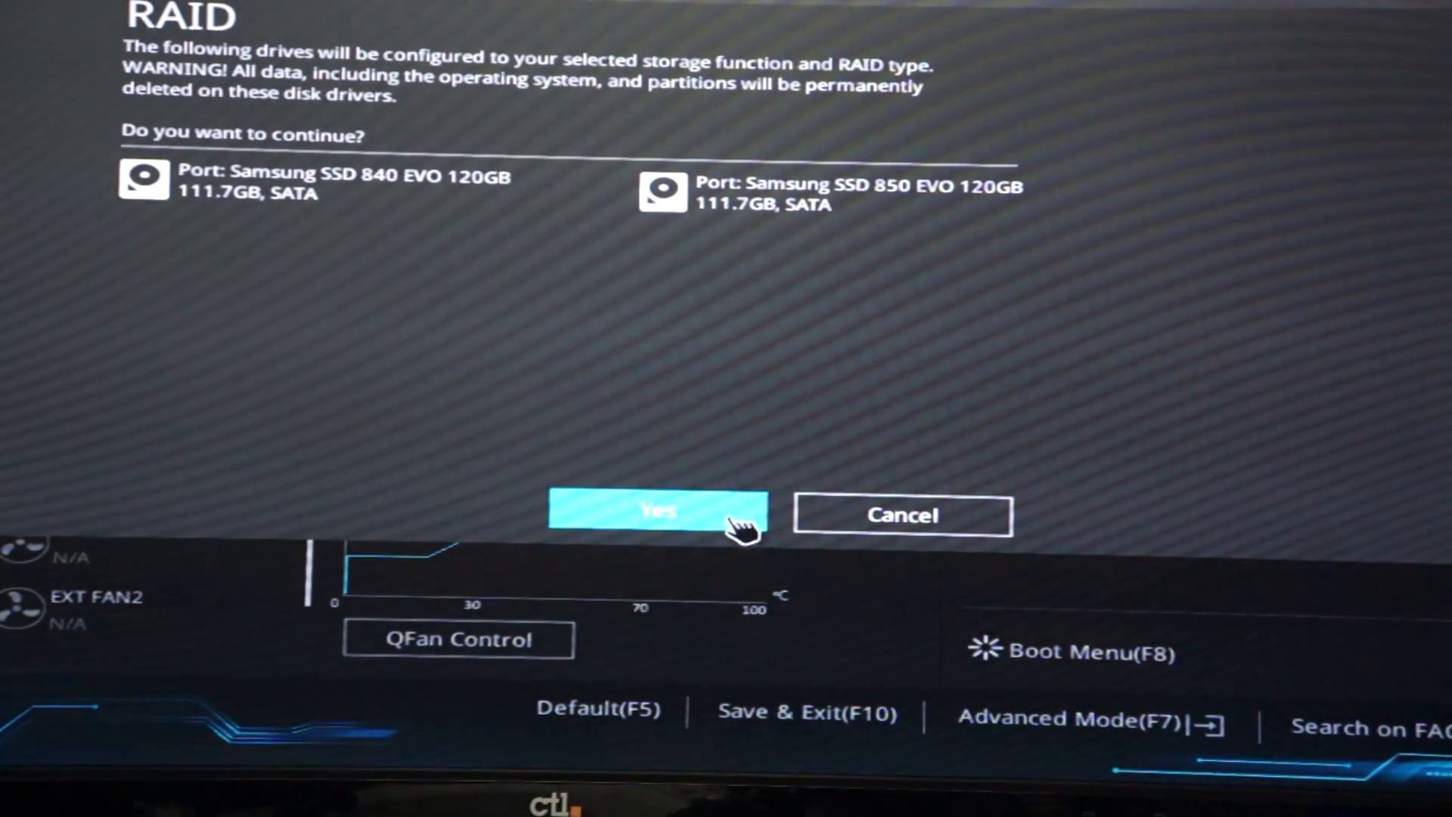
pyautogui.click(661, 513)
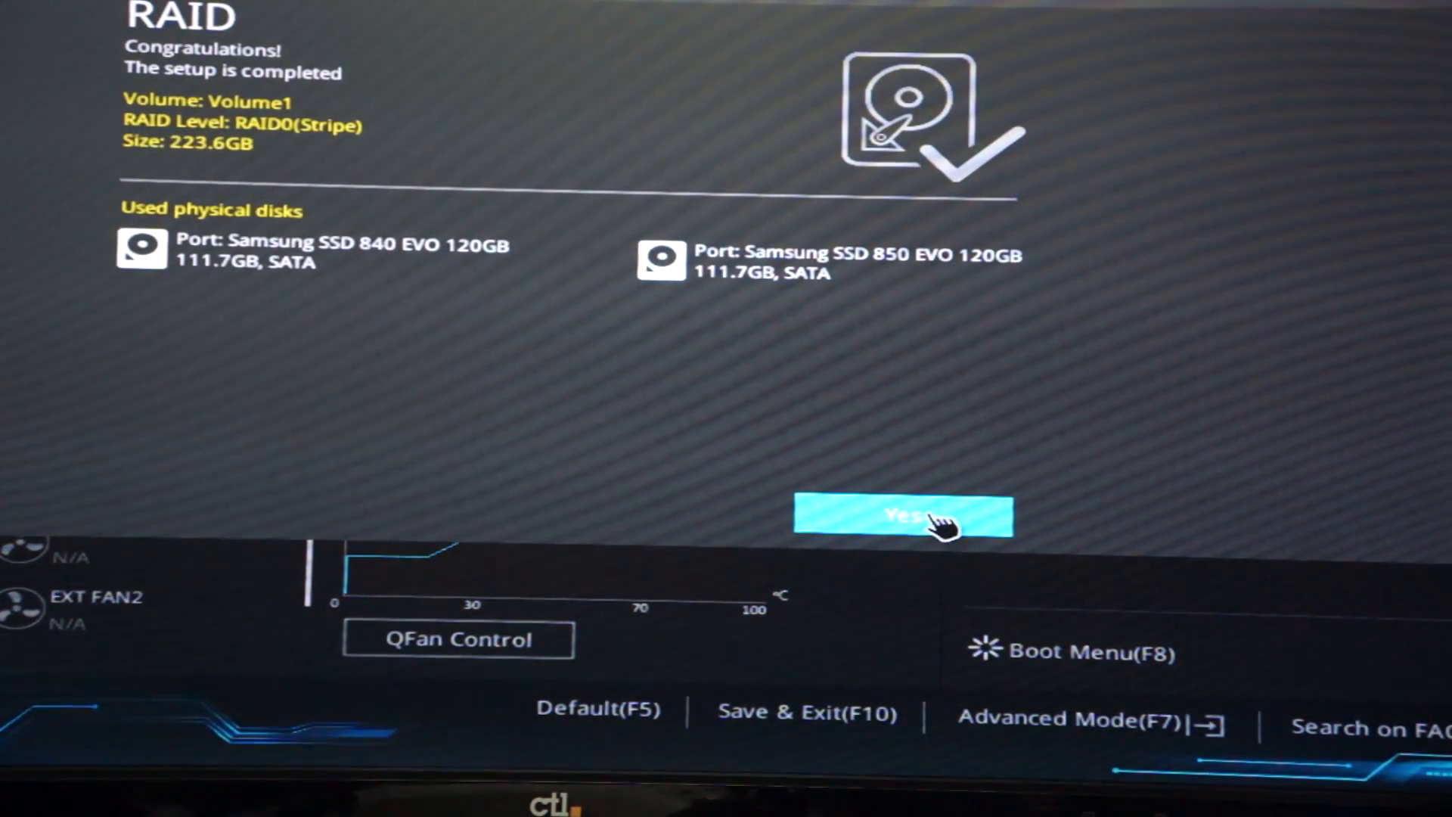
pyautogui.click(909, 519)
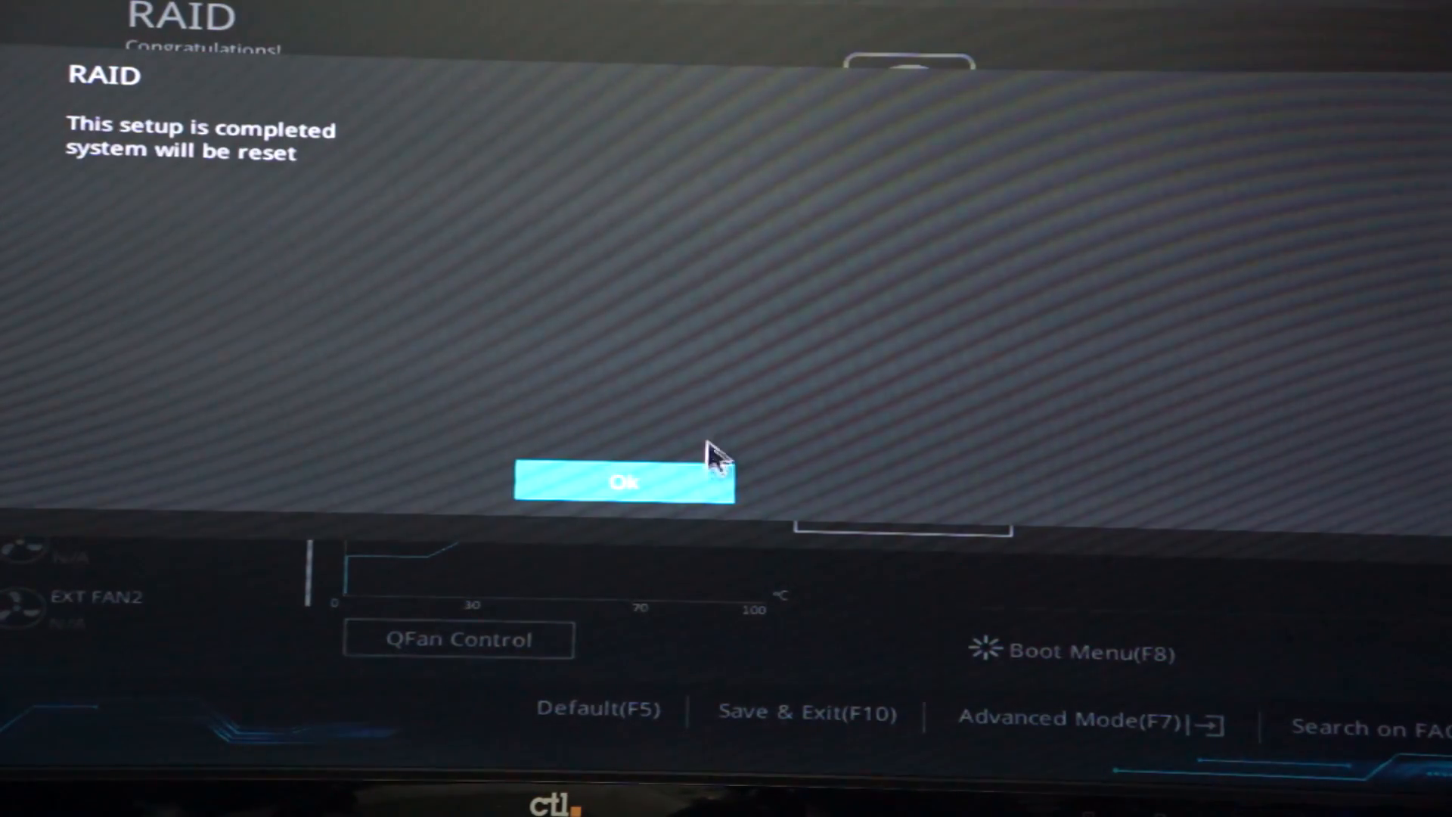
pyautogui.click(624, 482)
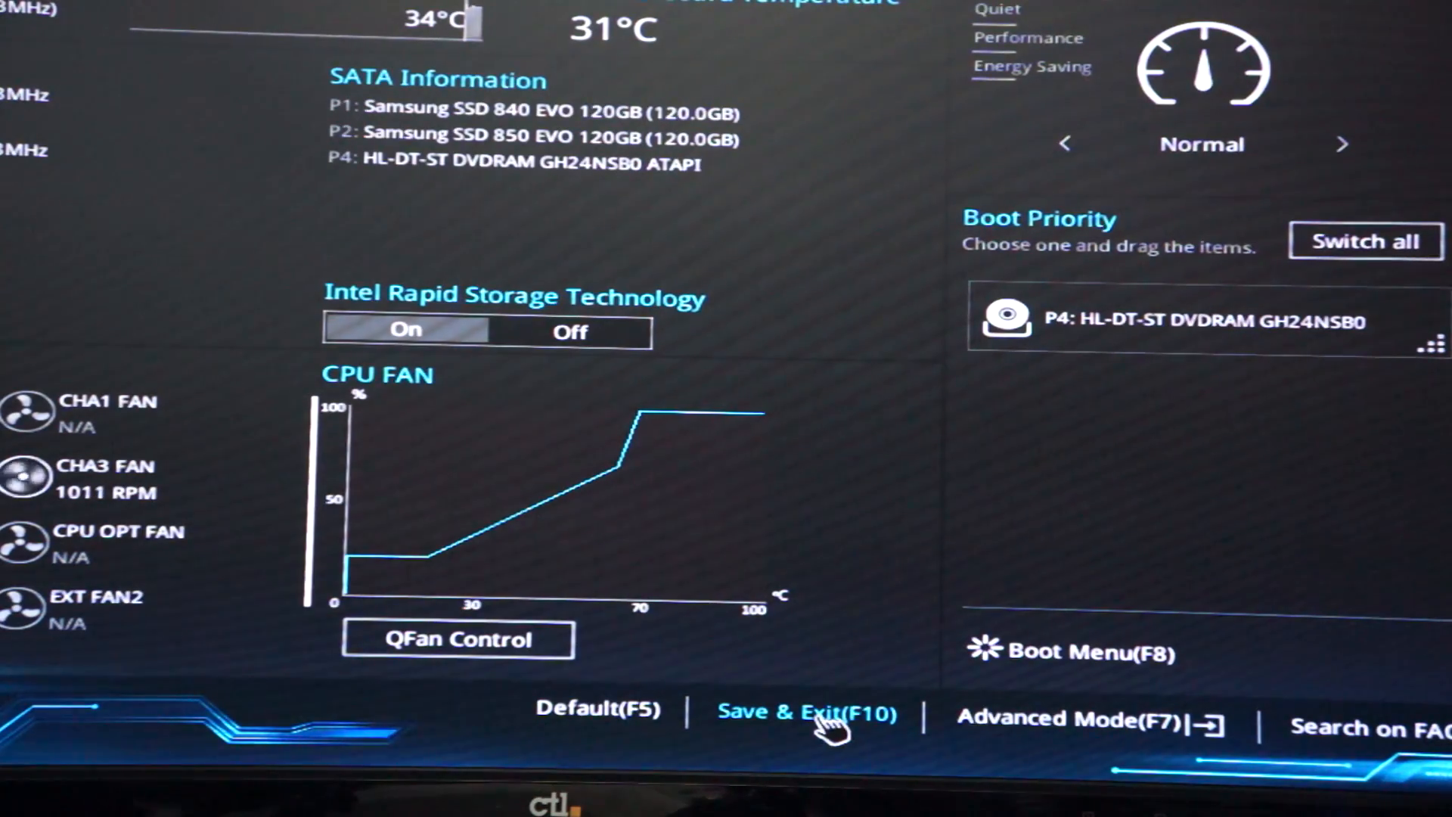
pyautogui.moveTo(895, 655)
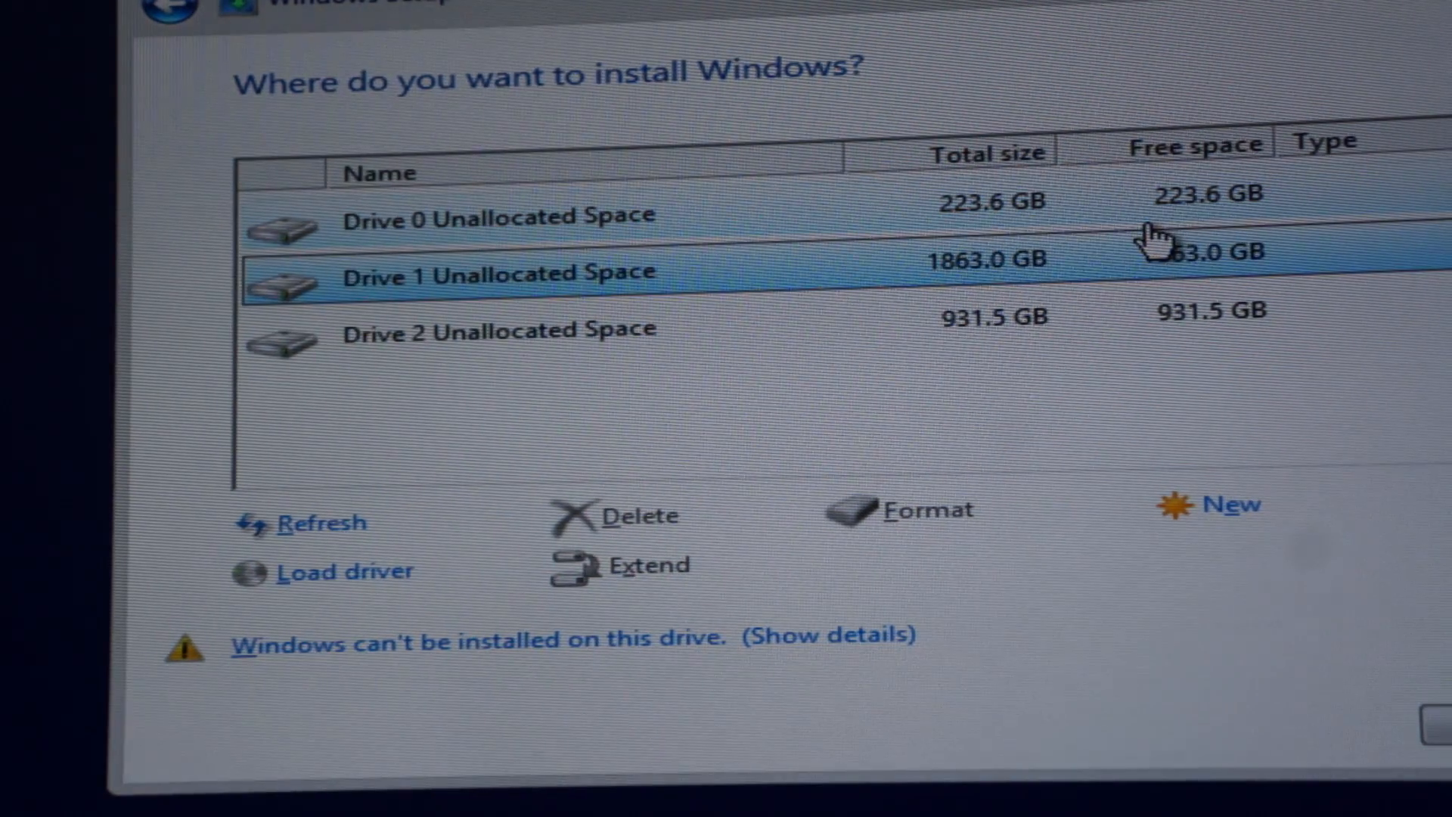
# Select Drive 1 and then Drive 2, the 931.5 GB disk, in the install list.
pyautogui.click(500, 329)
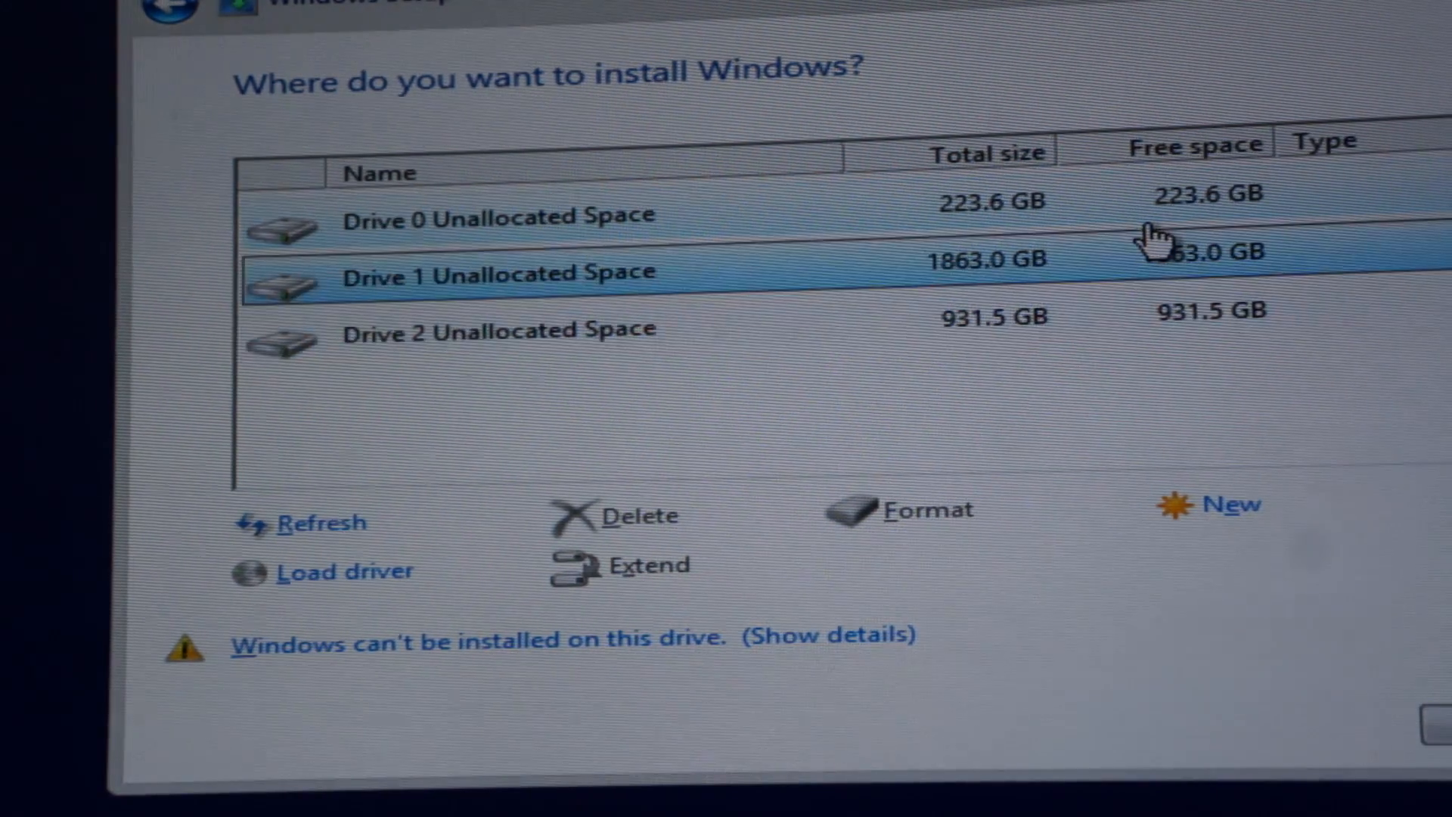
pyautogui.click(493, 329)
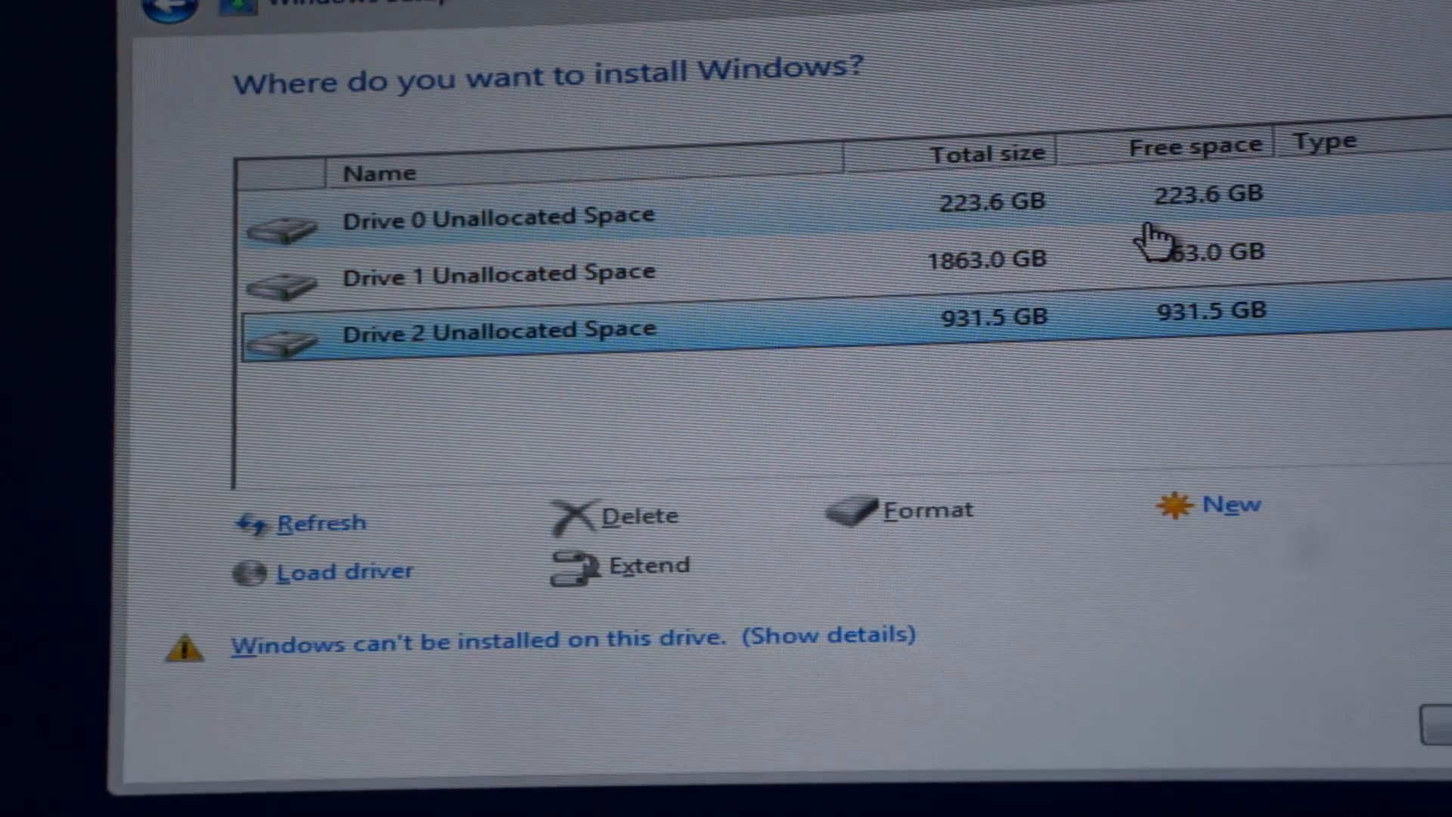